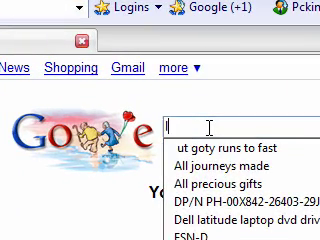
Step: Search Google for "lavasoft adaware"
{"action": "type", "text": "lavasof"}
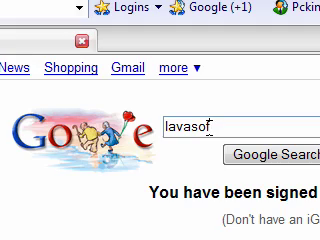
{"action": "type", "text": "adaware"}
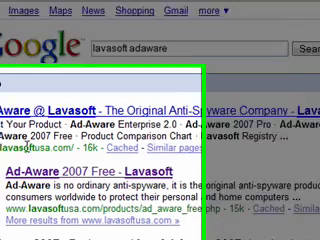
Step: Scroll to the Ad-Aware 2007 Free Lavasoft result and download aaw2007.exe
{"action": "scroll", "scroll_direction": "down", "scroll_amount": 3}
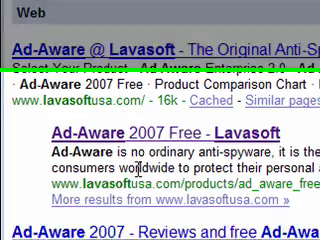
{"action": "scroll", "scroll_direction": "down", "scroll_amount": 3}
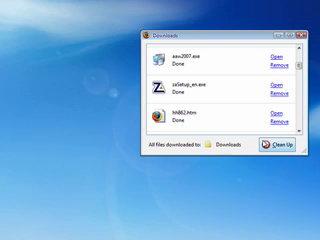
Step: Run the downloaded aaw2007.exe installer from the Firefox Downloads window
{"action": "left_click", "coordinate": [263, 58]}
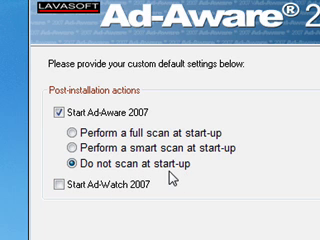
{"action": "mouse_move", "coordinate": [92, 215]}
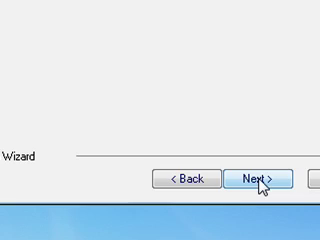
{"action": "left_click", "coordinate": [261, 178]}
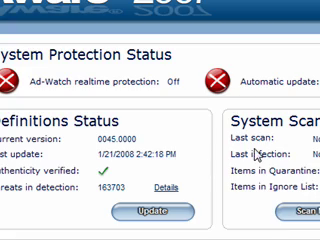
{"action": "scroll", "scroll_direction": "down", "scroll_amount": 3}
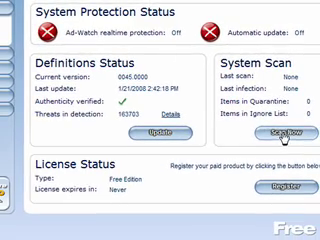
{"action": "left_click", "coordinate": [285, 129]}
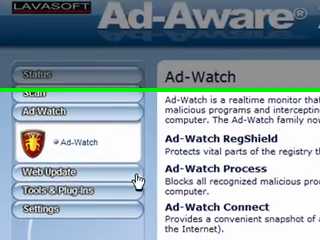
Step: Show the Web Update Settings for the definitions file location, backups and proxy
{"action": "scroll", "scroll_direction": "down", "scroll_amount": 3}
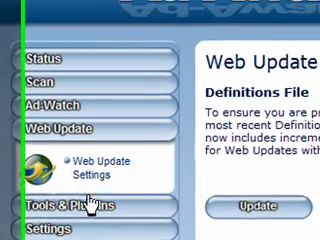
{"action": "left_click", "coordinate": [84, 162]}
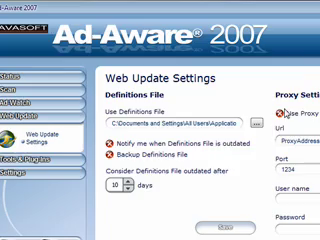